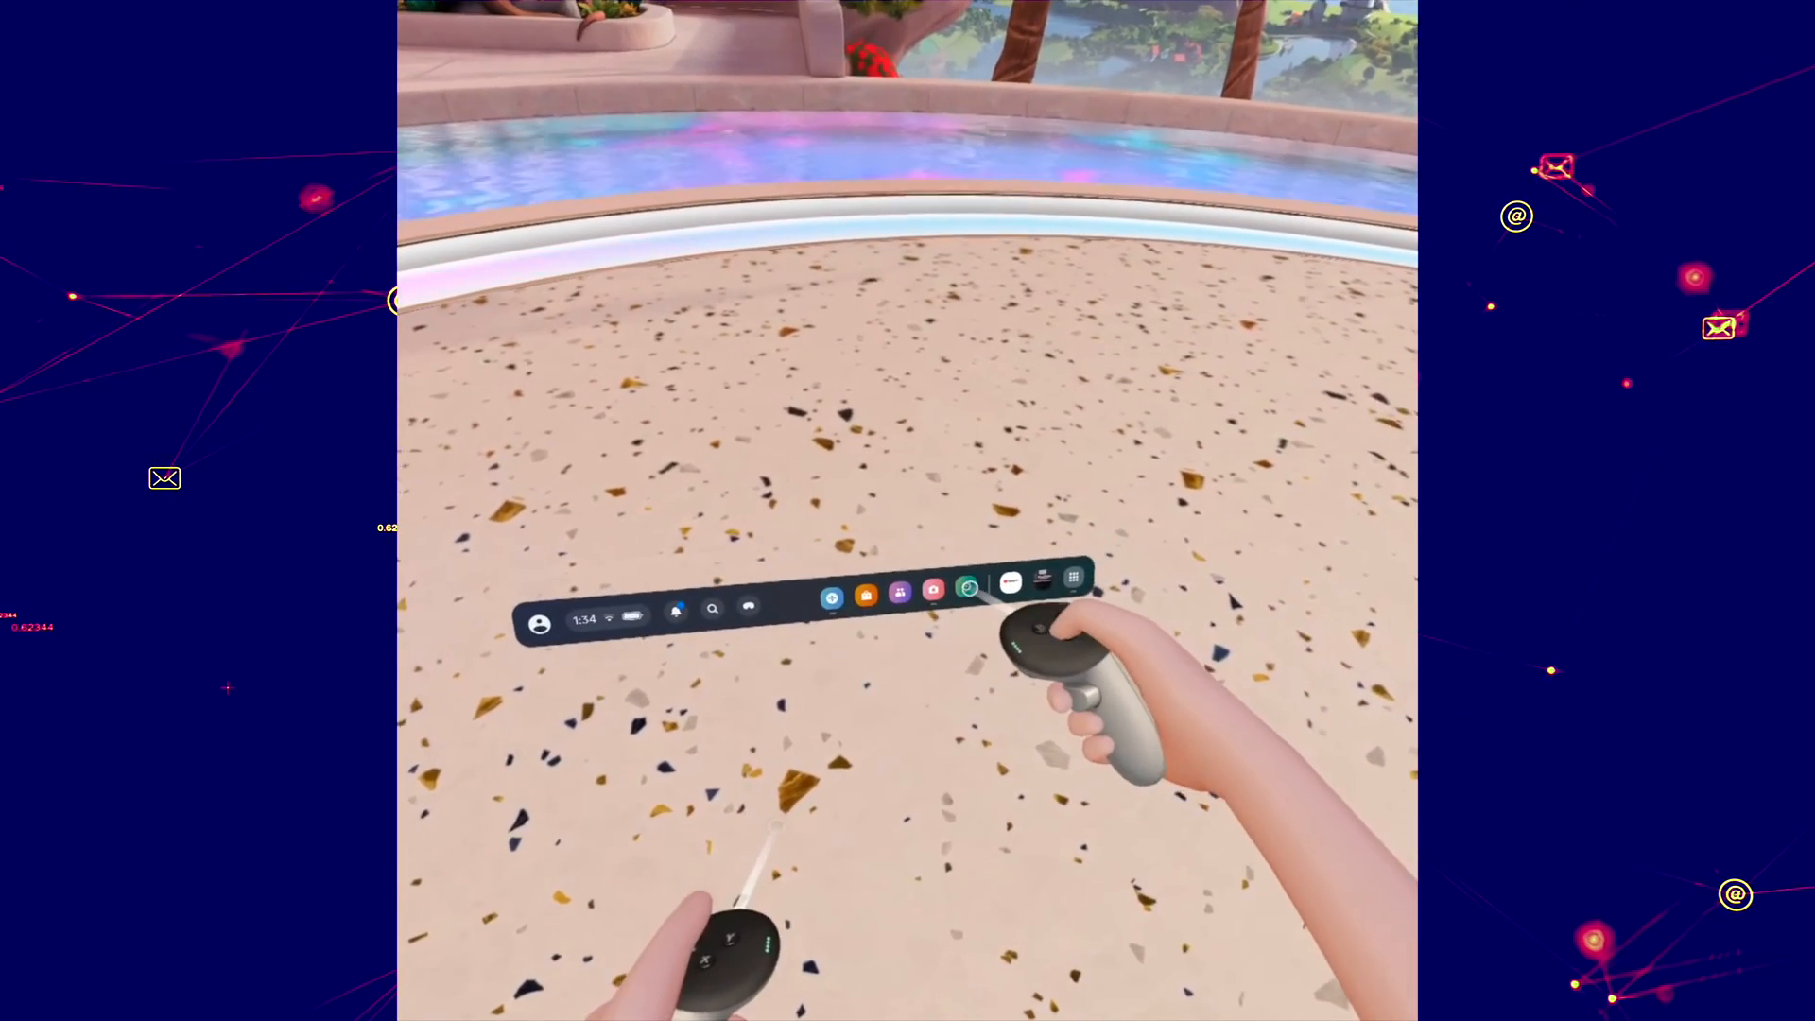
# Open the headset Settings window from the universal menu's gear icon.
pyautogui.click(969, 590)
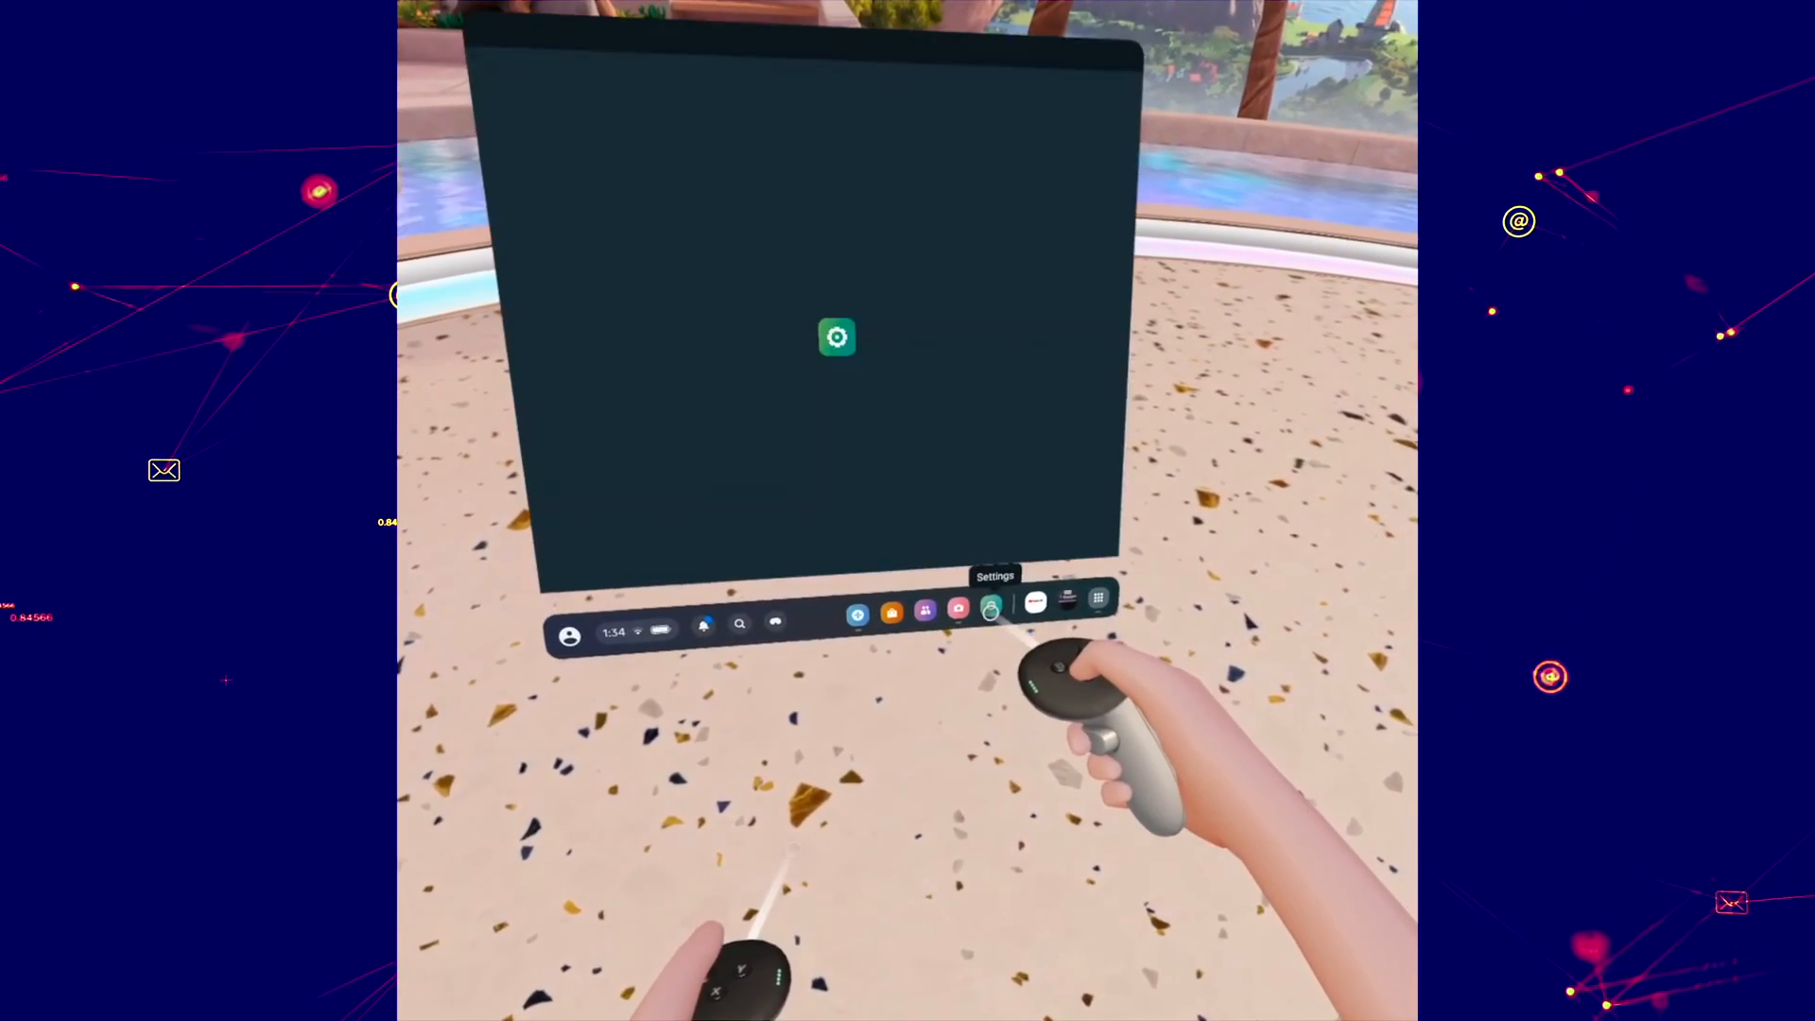
pyautogui.click(990, 608)
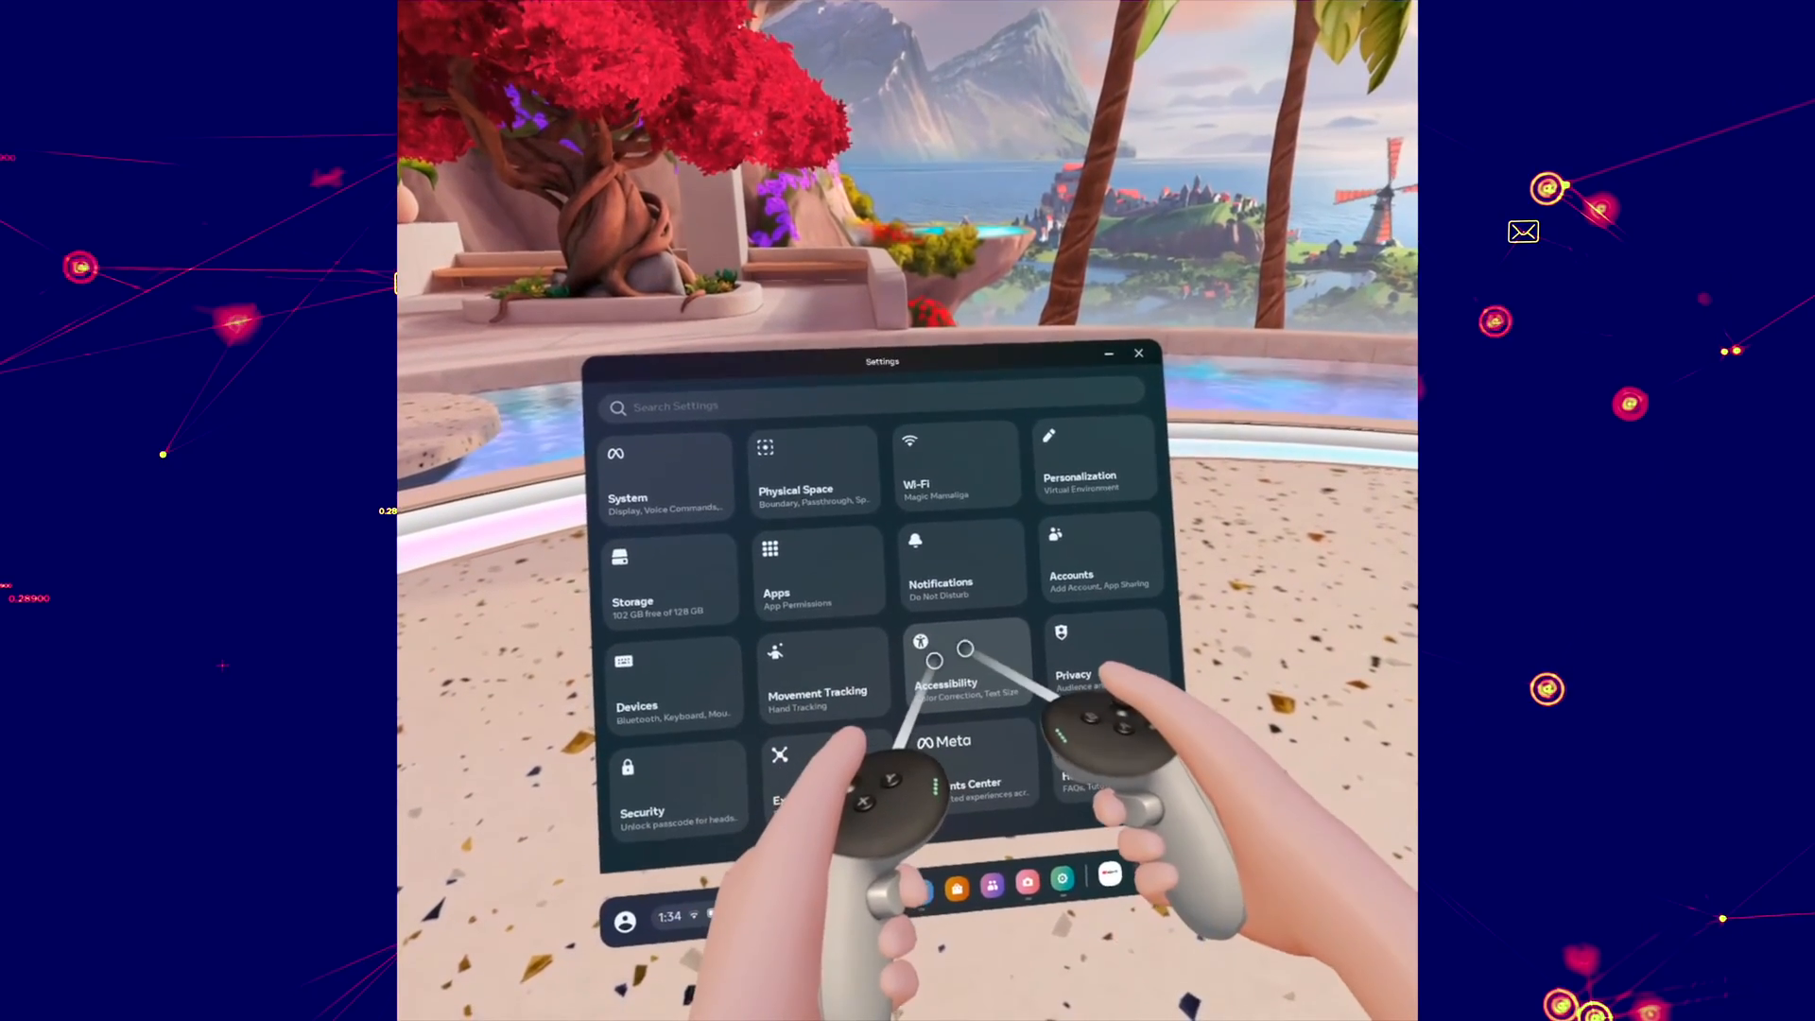
# Go to Accessibility > Mobility and open Re-map Controller.
pyautogui.click(945, 672)
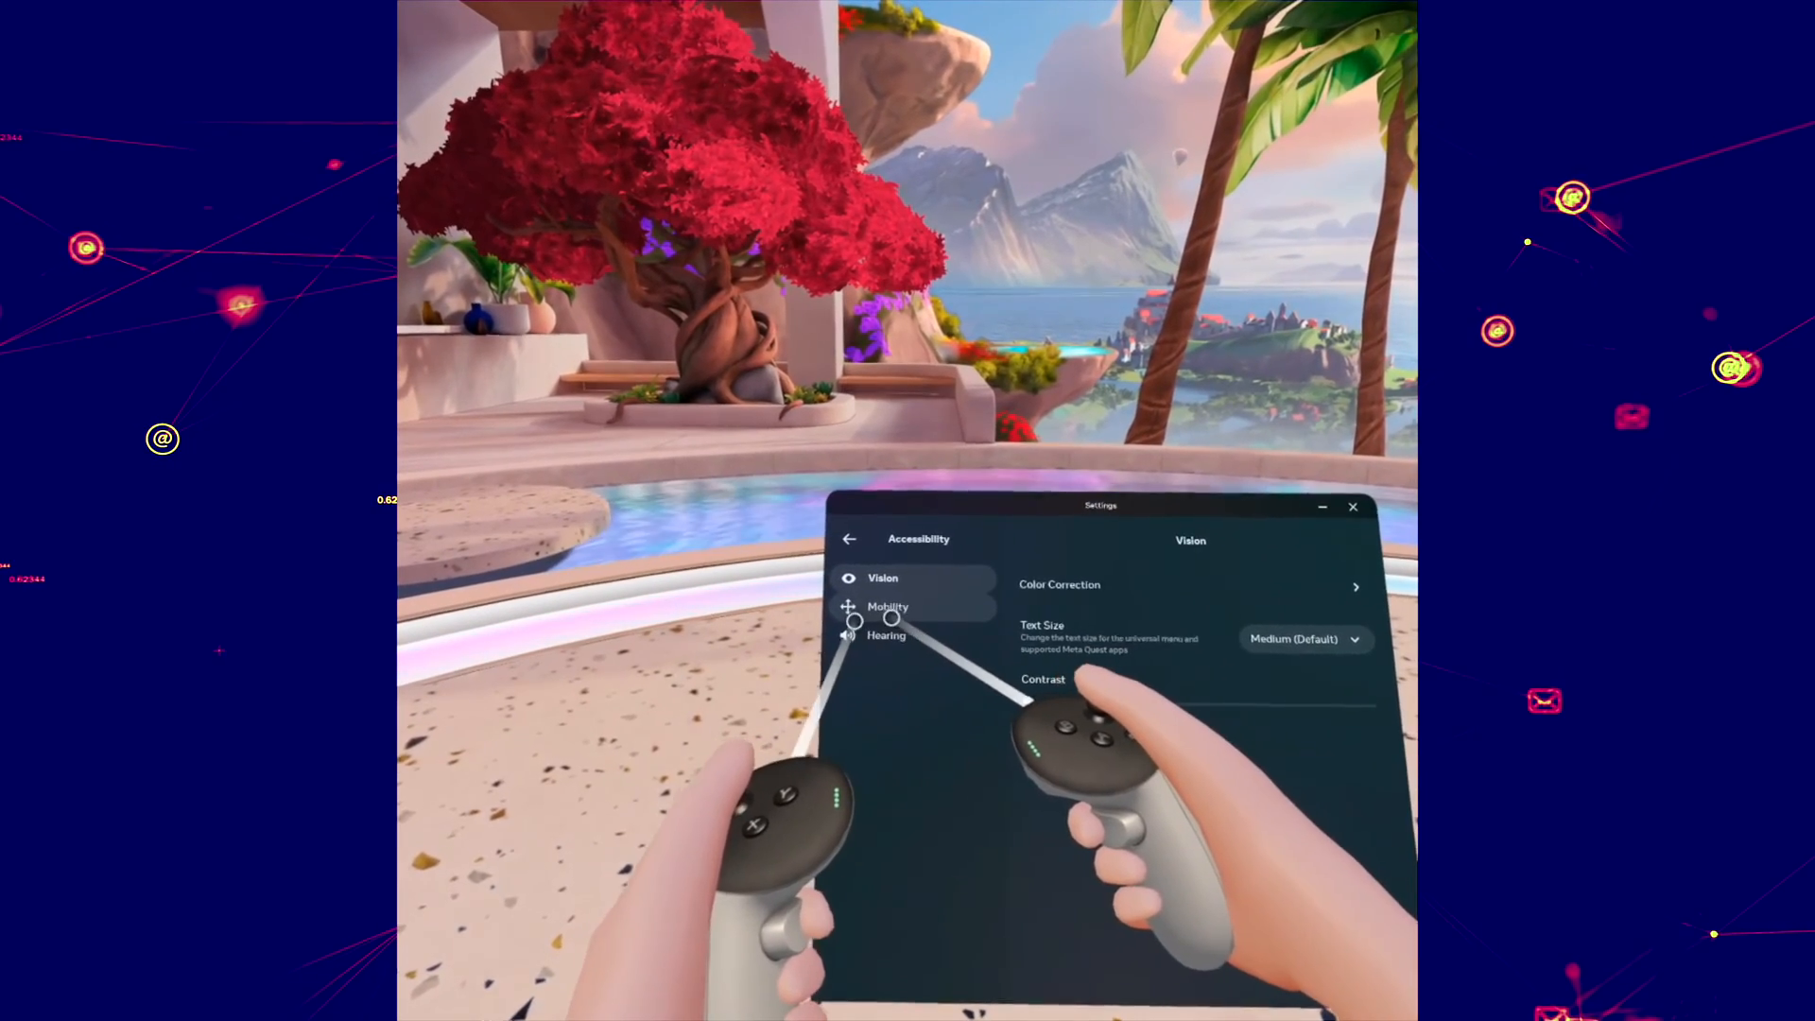
pyautogui.click(888, 607)
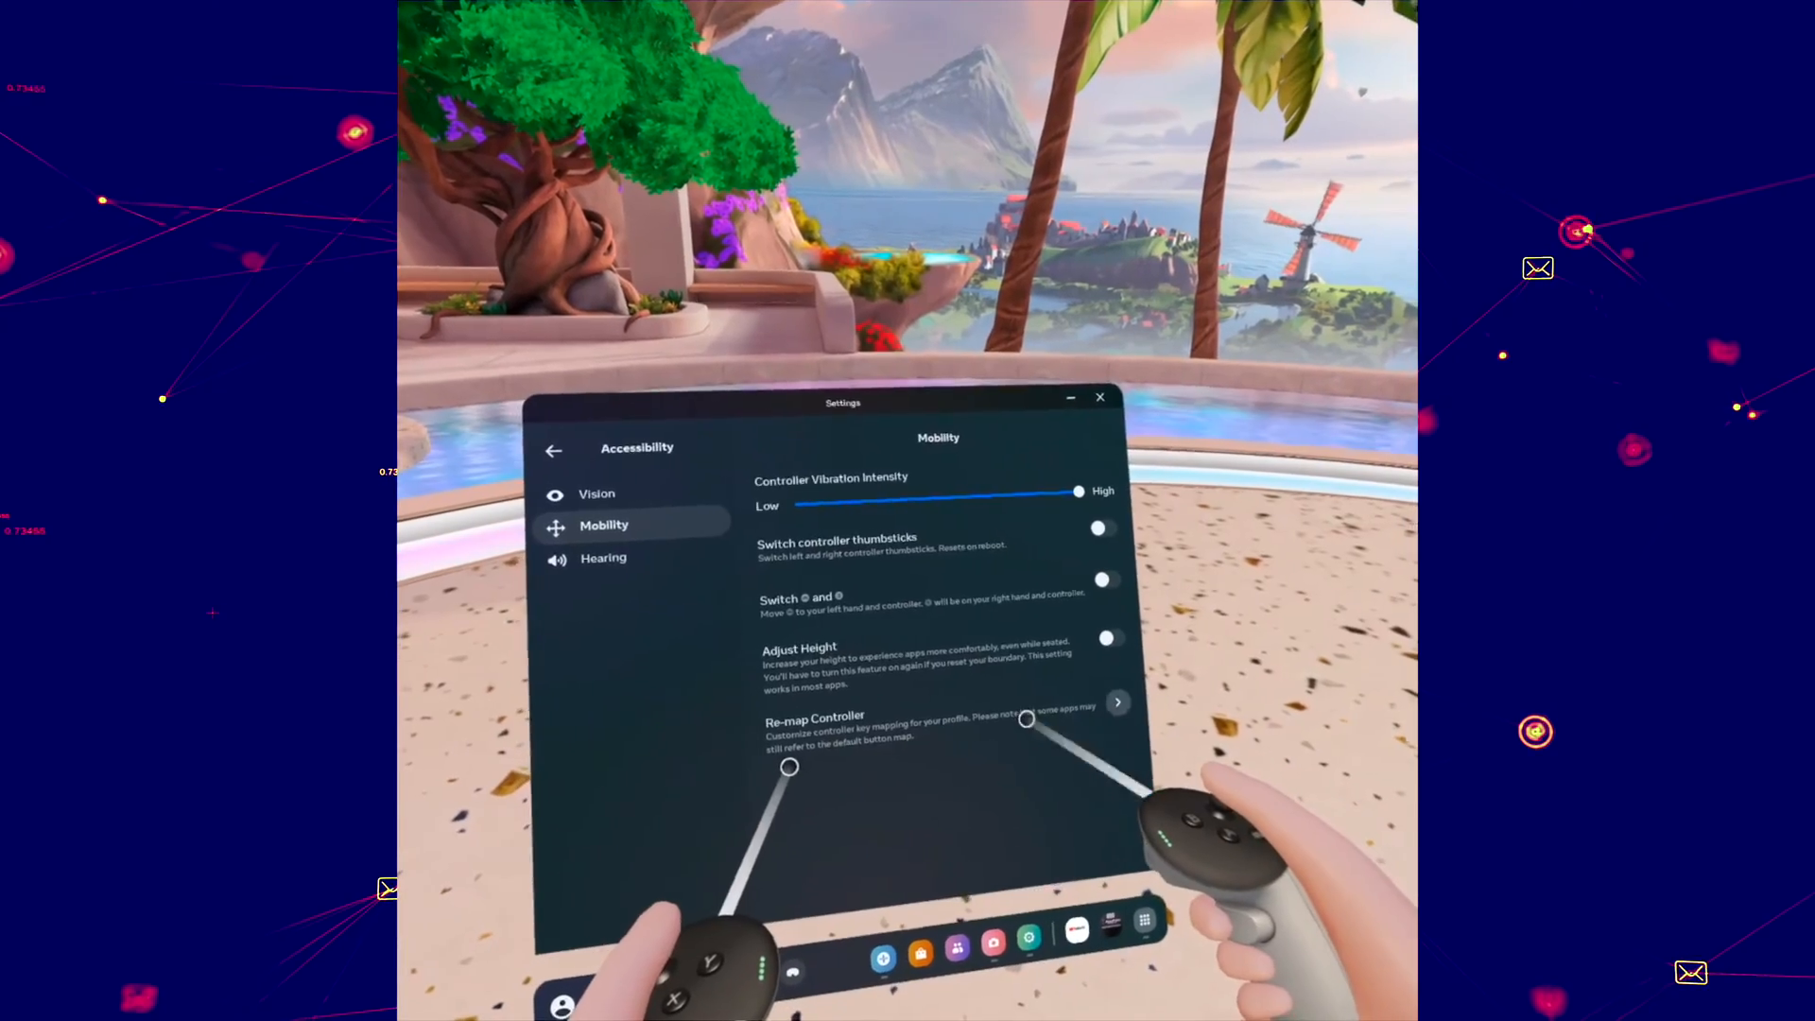
pyautogui.click(1116, 702)
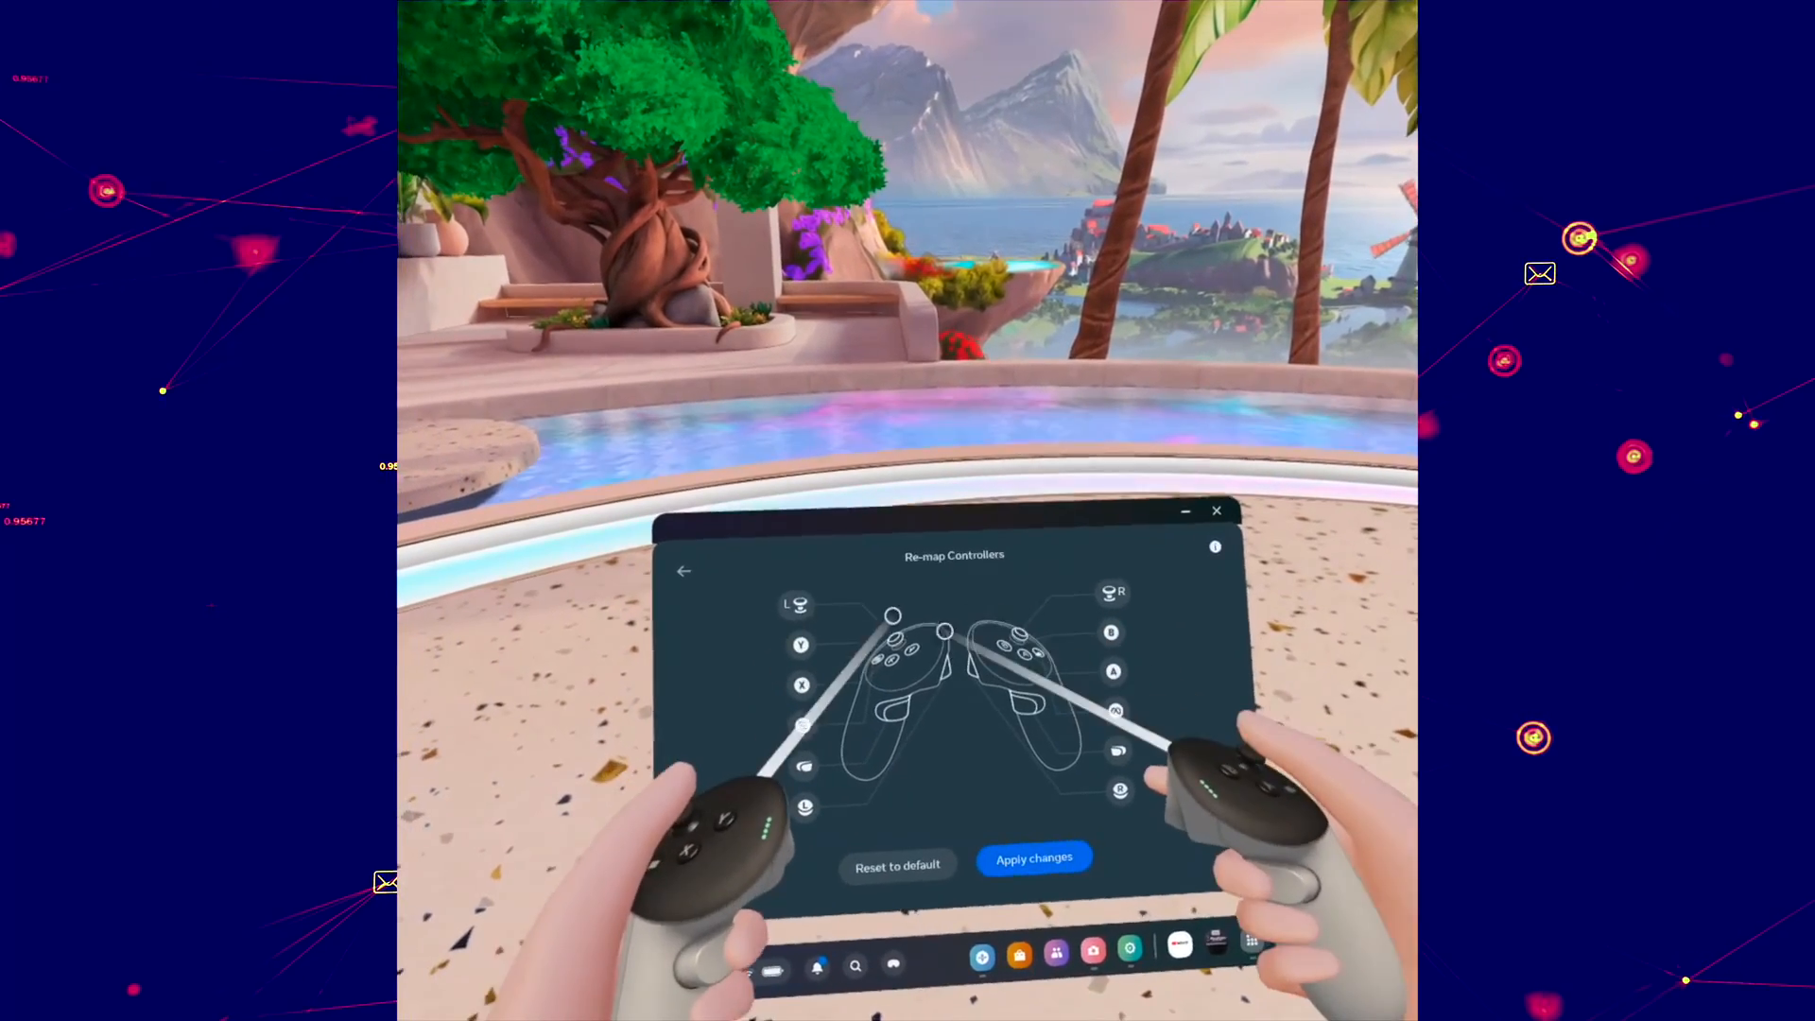